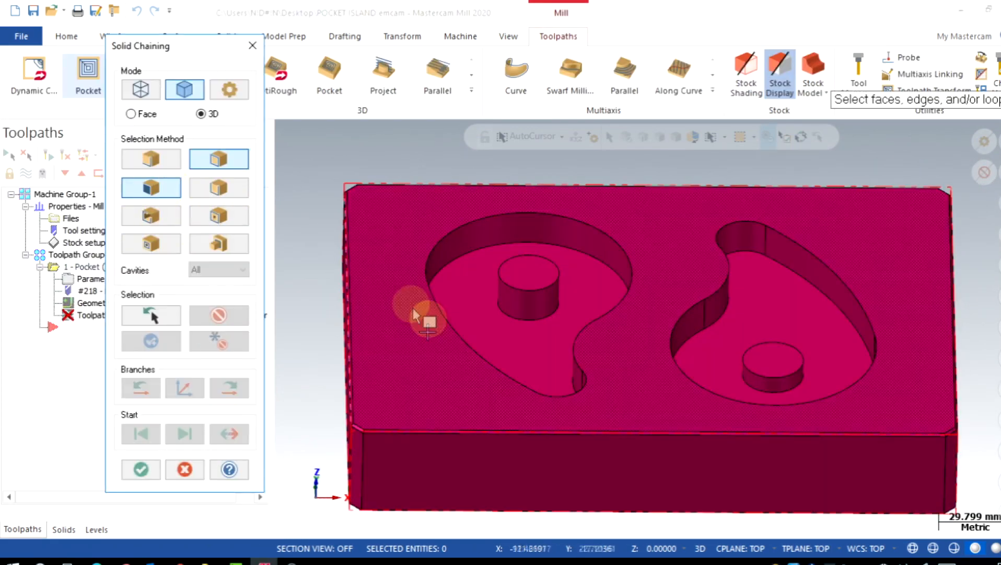
Pause the pocket demo simulation and return to the yin-yang solid with no toolpaths
{"action": "left_click", "coordinate": [141, 469]}
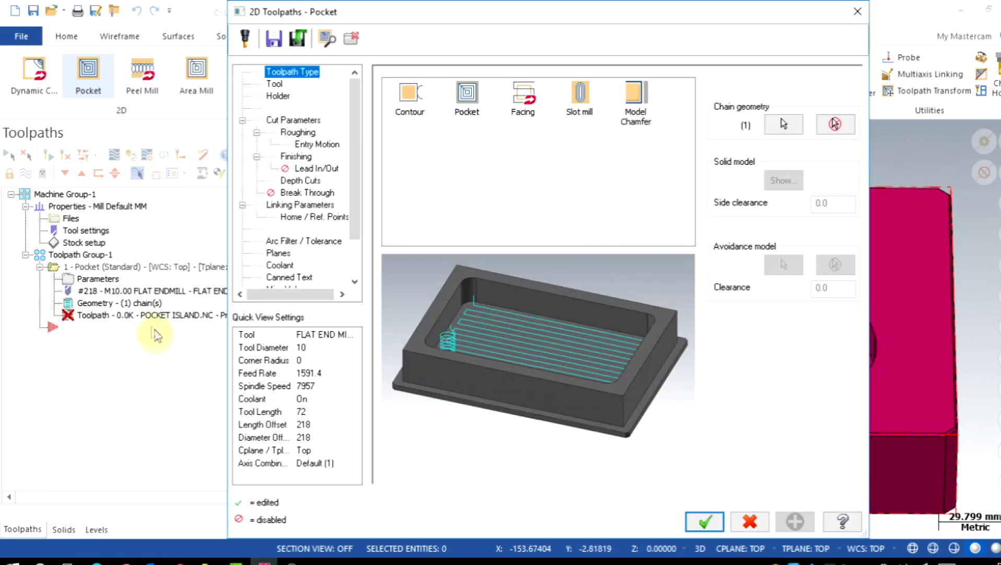
{"action": "left_click", "coordinate": [299, 204]}
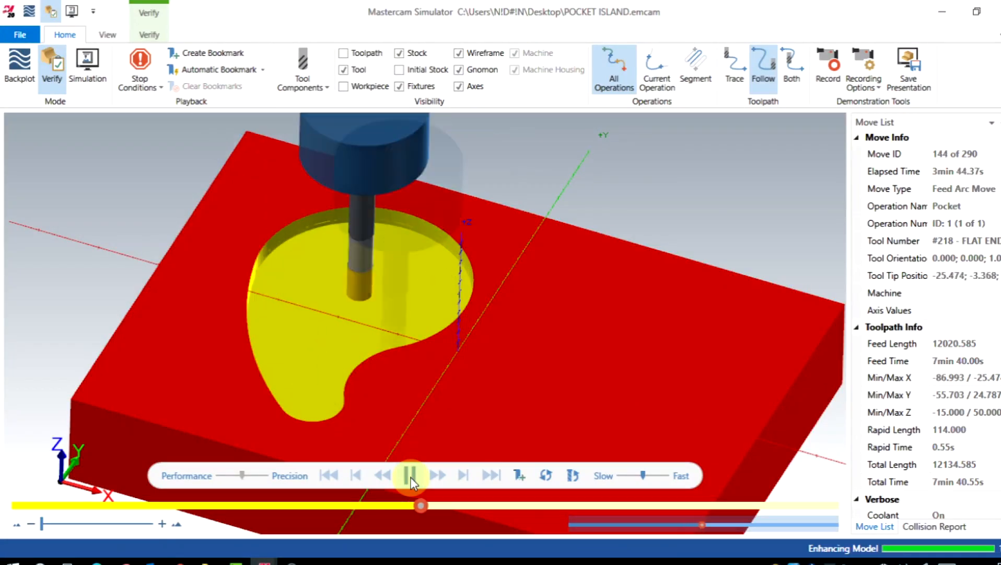
{"action": "left_click", "coordinate": [411, 474]}
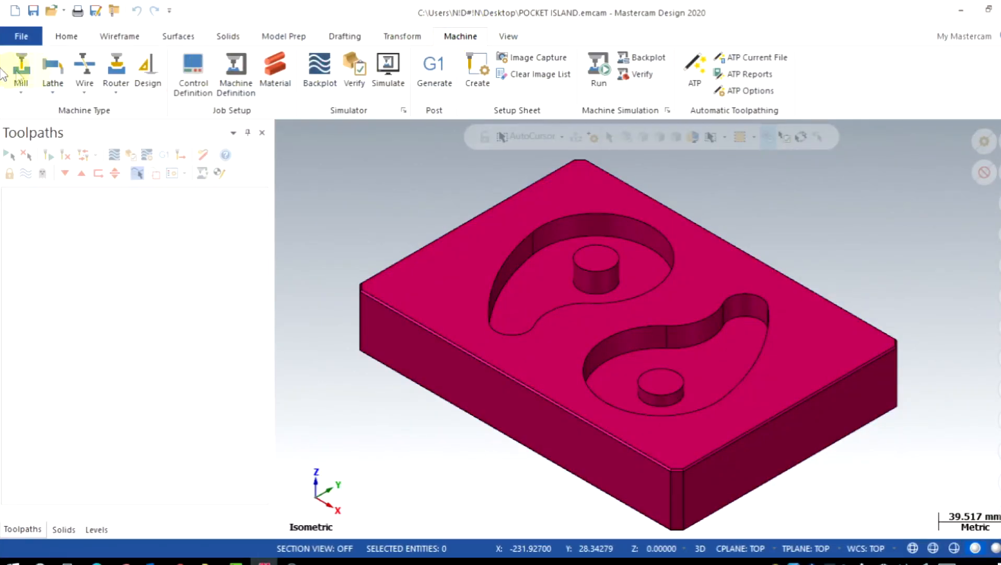
Select the Mill Default machine and chain a 2D Pocket on the left pocket and island
{"action": "left_click", "coordinate": [21, 70]}
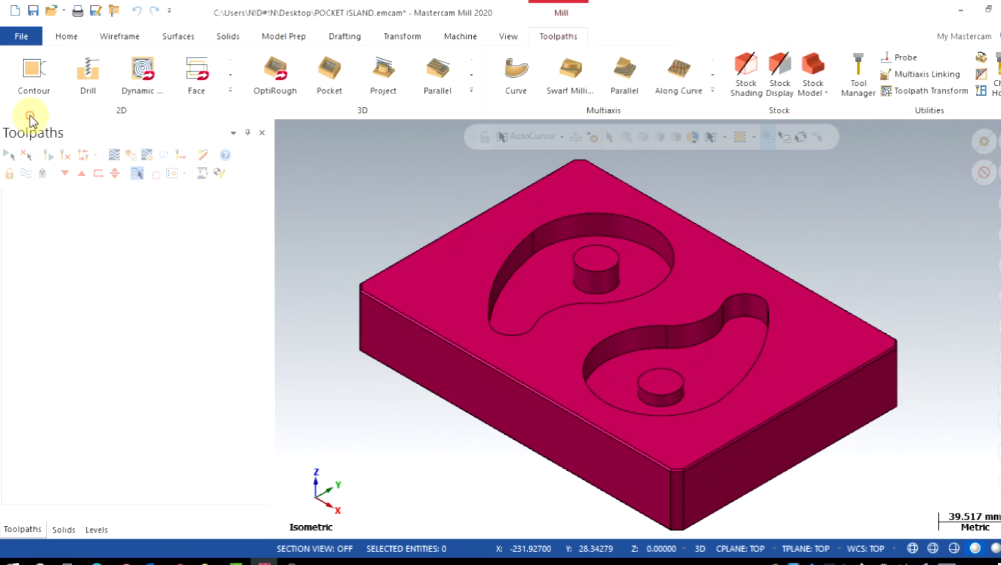
{"action": "left_click", "coordinate": [33, 118]}
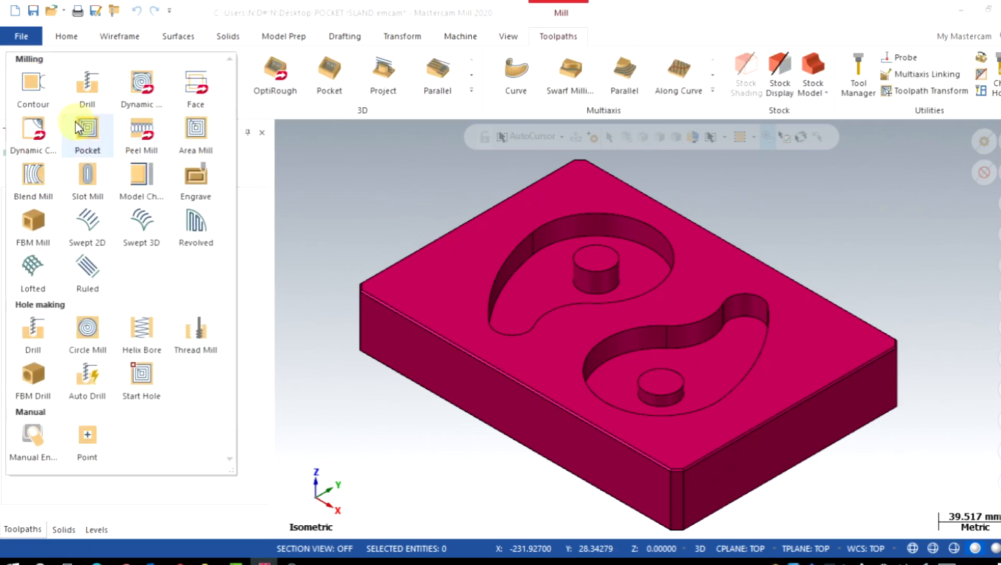
{"action": "left_click", "coordinate": [86, 132]}
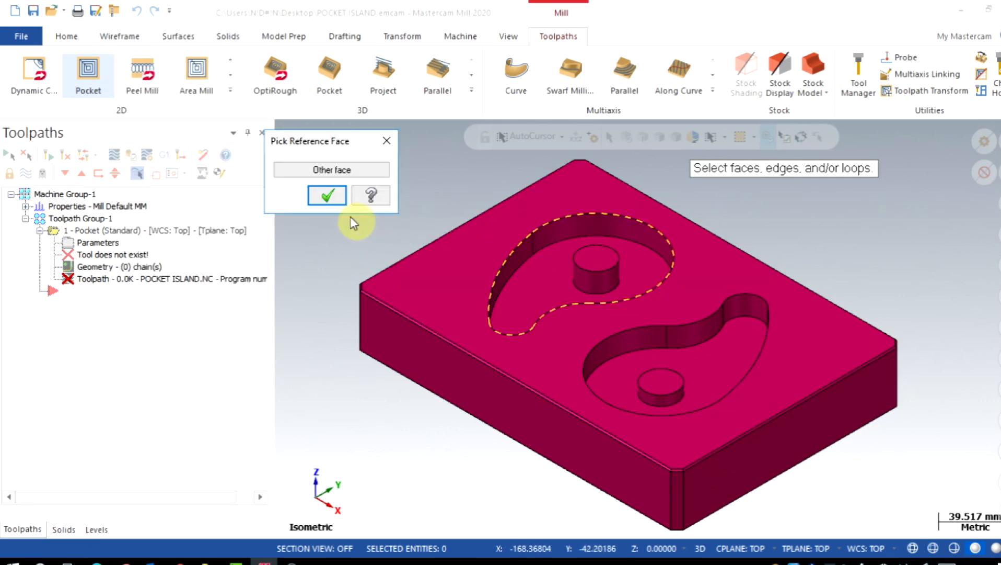
{"action": "left_click", "coordinate": [326, 195]}
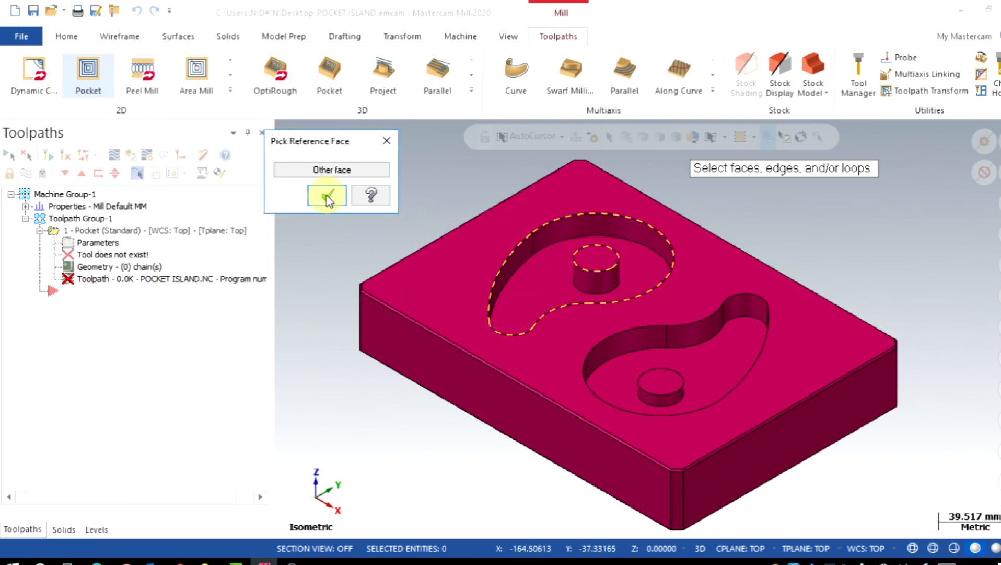
{"action": "left_click", "coordinate": [326, 195]}
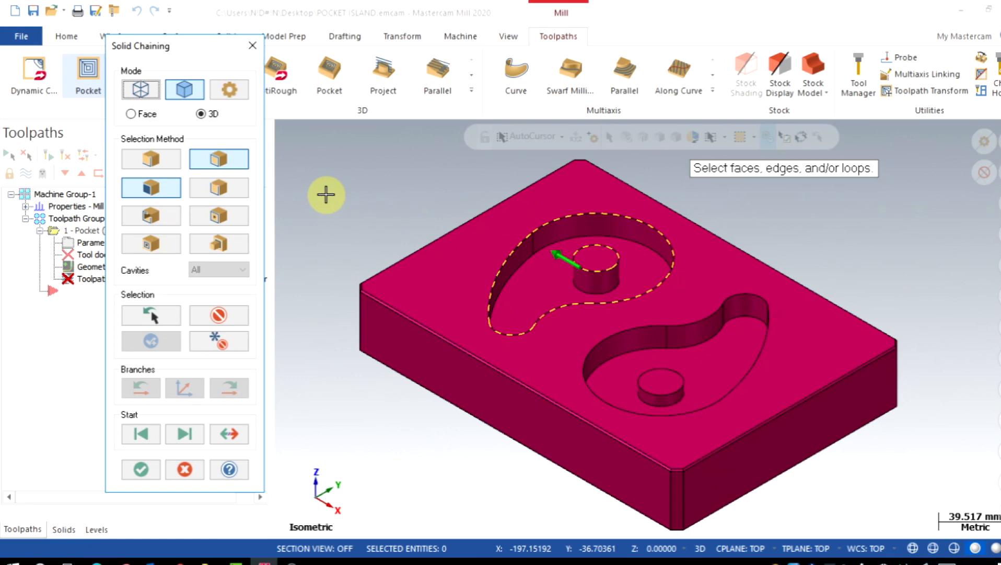
{"action": "left_click", "coordinate": [141, 469]}
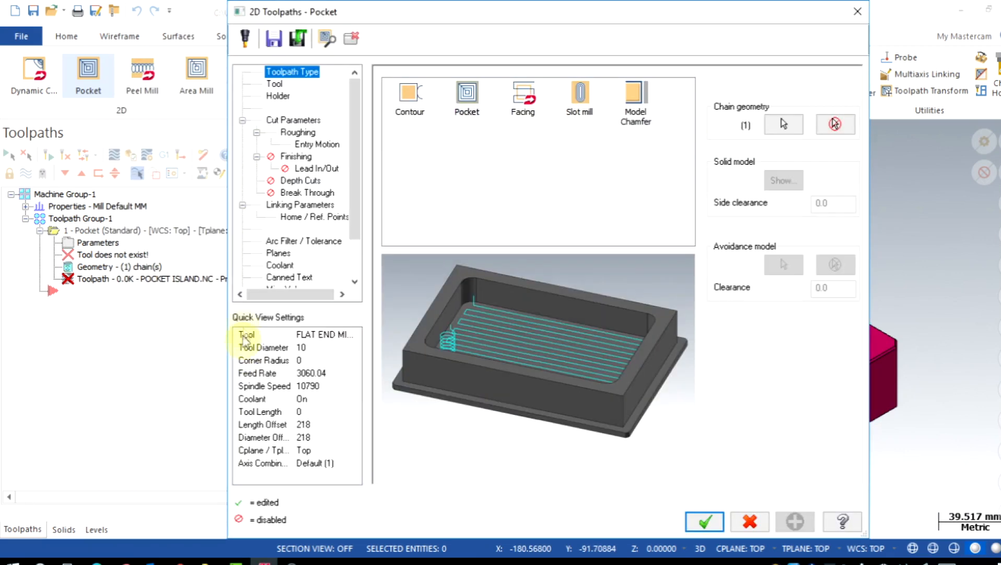
Assign the 10 mm flat end mill (tool 218), enable depth cuts, and generate the pocket
{"action": "left_click", "coordinate": [274, 83]}
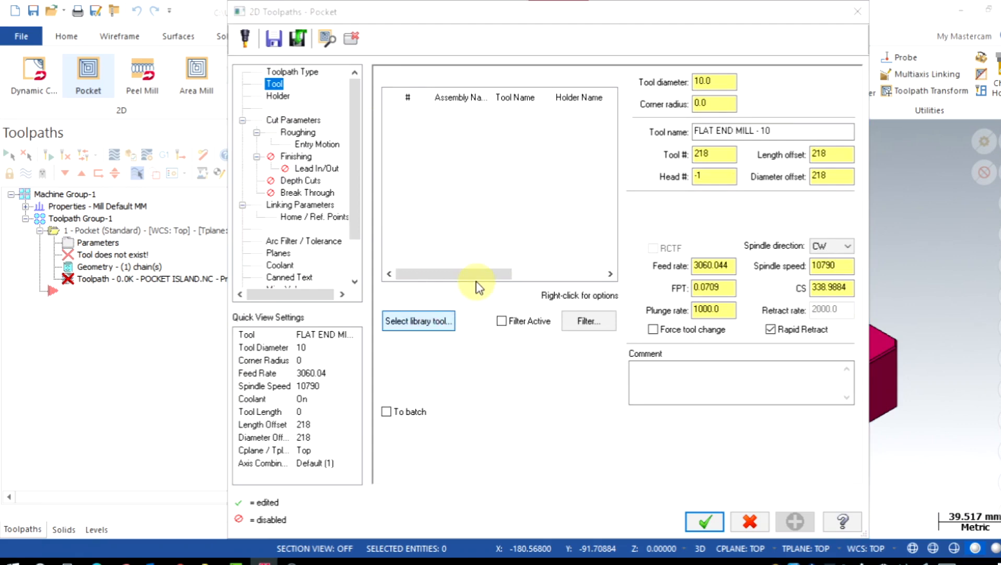
{"action": "left_click", "coordinate": [418, 320]}
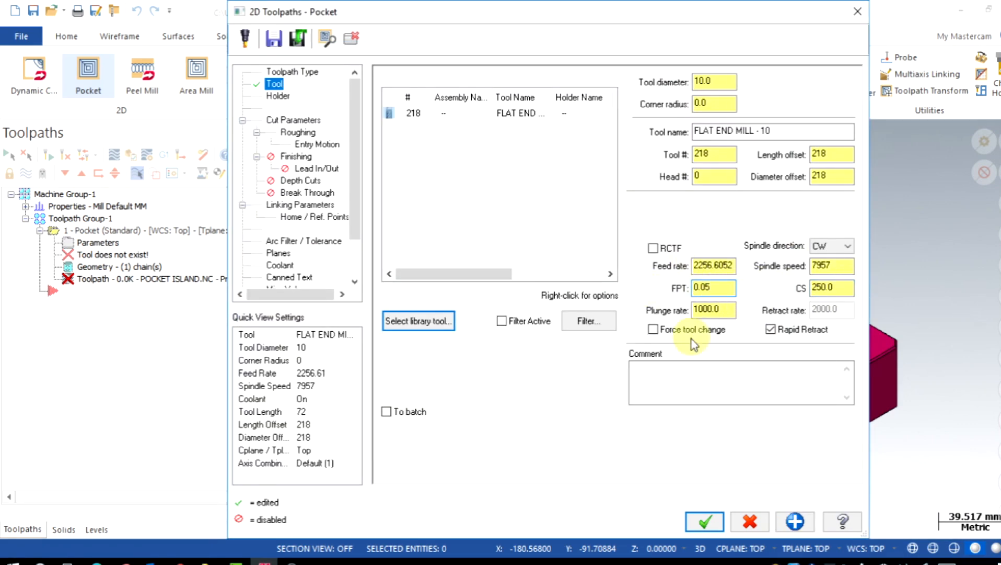
{"action": "left_click", "coordinate": [294, 120]}
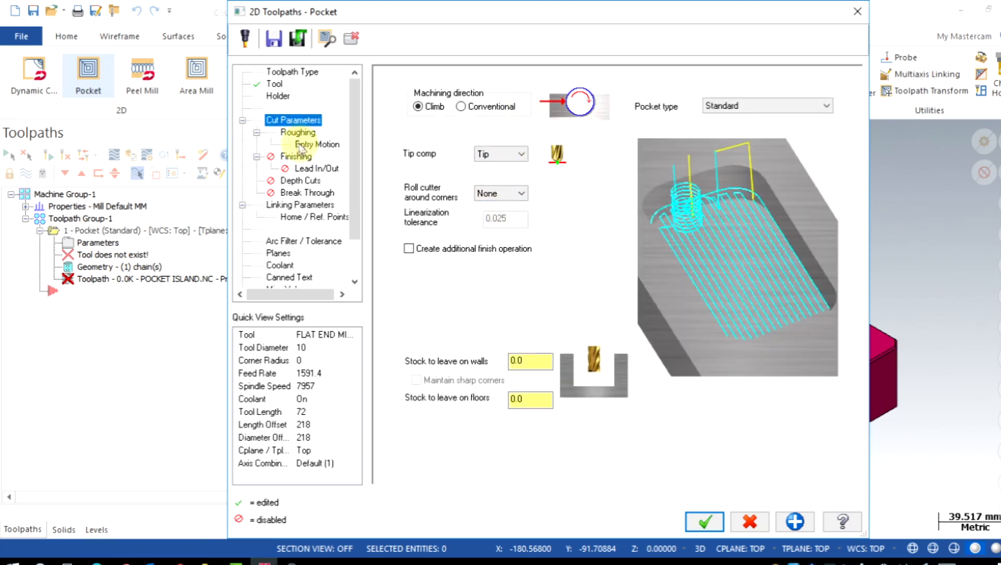
{"action": "left_click", "coordinate": [297, 133]}
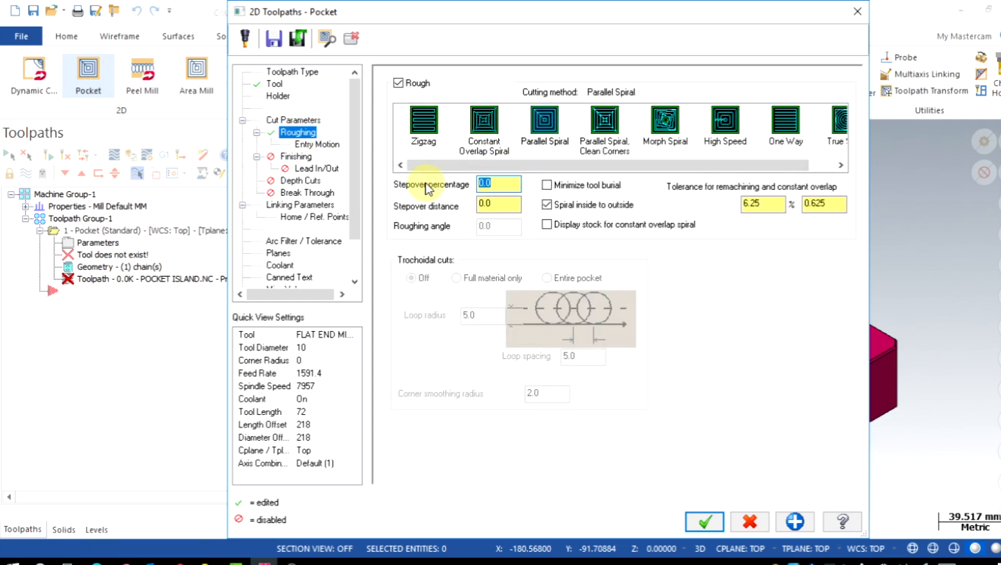
{"action": "left_click", "coordinate": [295, 156]}
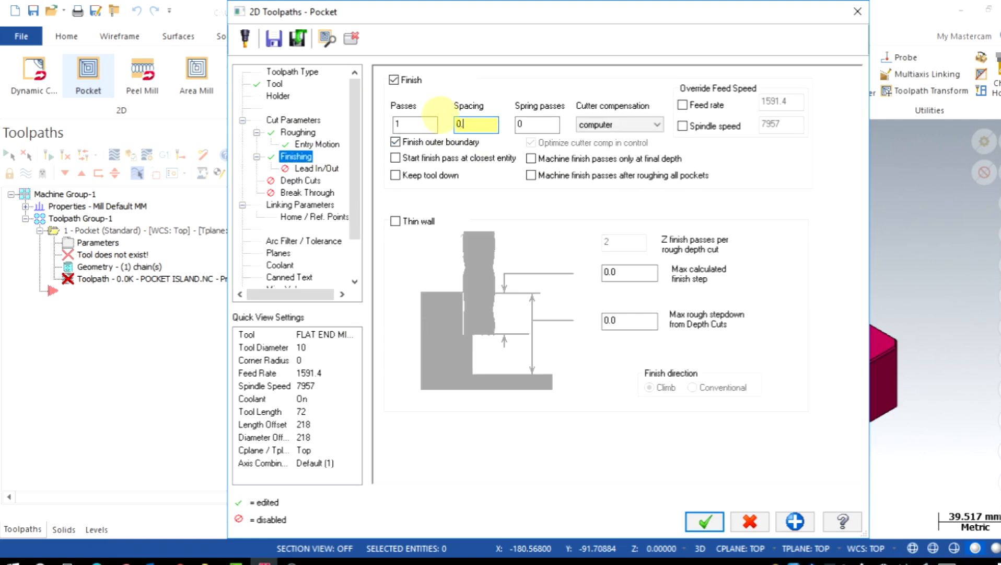
{"action": "left_click", "coordinate": [307, 180]}
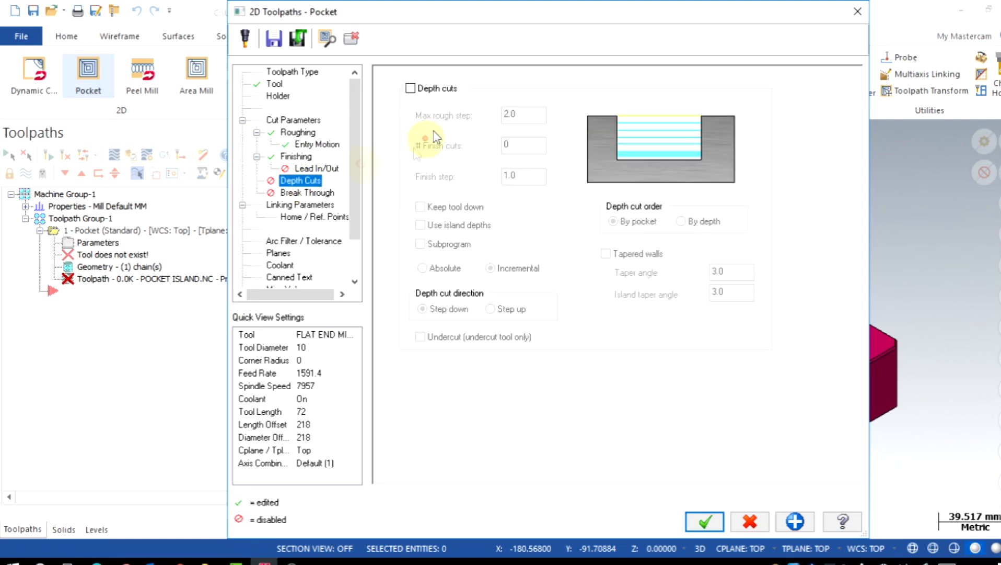
{"action": "left_click", "coordinate": [299, 205]}
{"action": "type", "text": "5"}
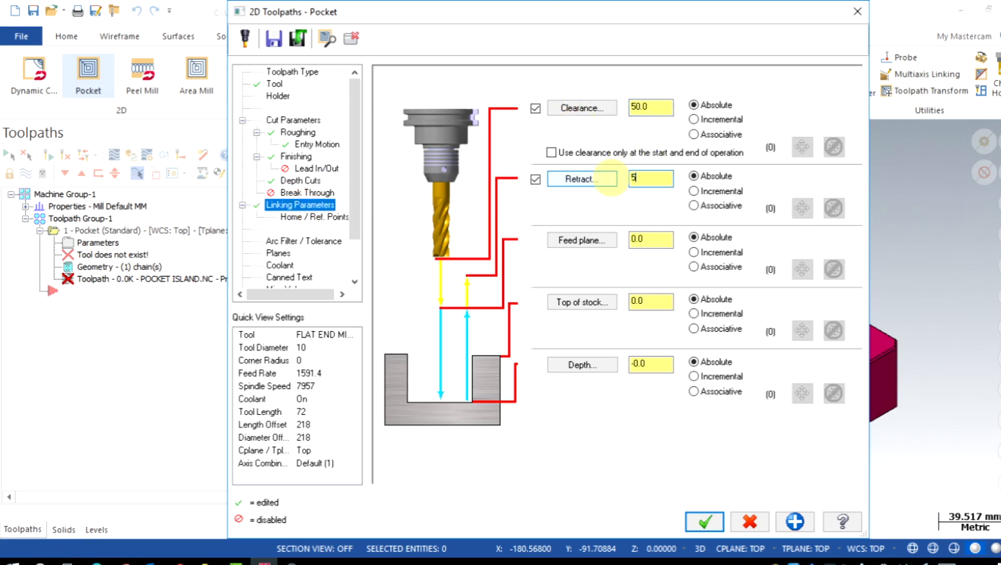
{"action": "left_click", "coordinate": [703, 521]}
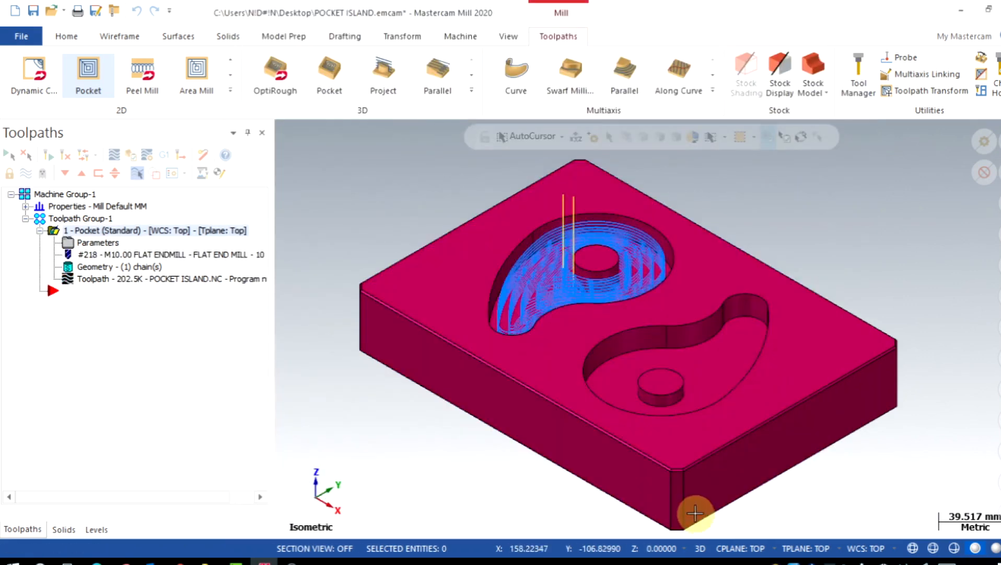
Size the rectangular stock to All Solids so it encloses the whole block
{"action": "scroll", "scroll_direction": "up", "scroll_amount": 3}
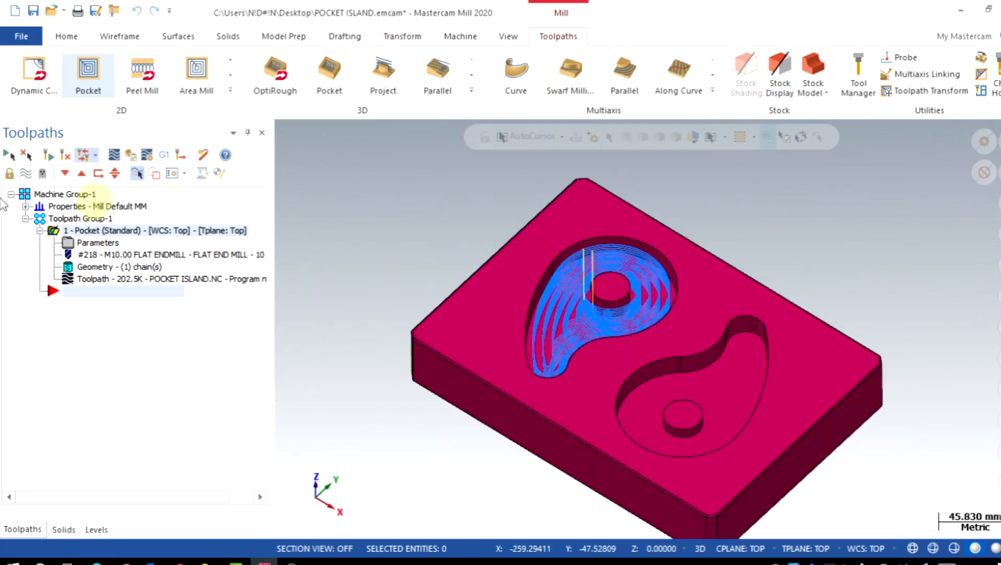
{"action": "left_click", "coordinate": [28, 205]}
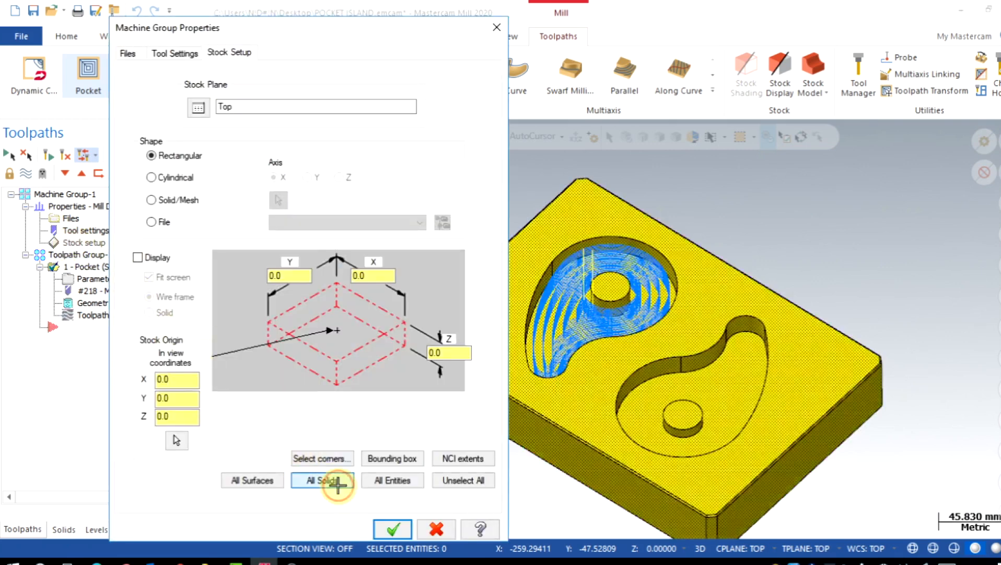
{"action": "left_click", "coordinate": [391, 528]}
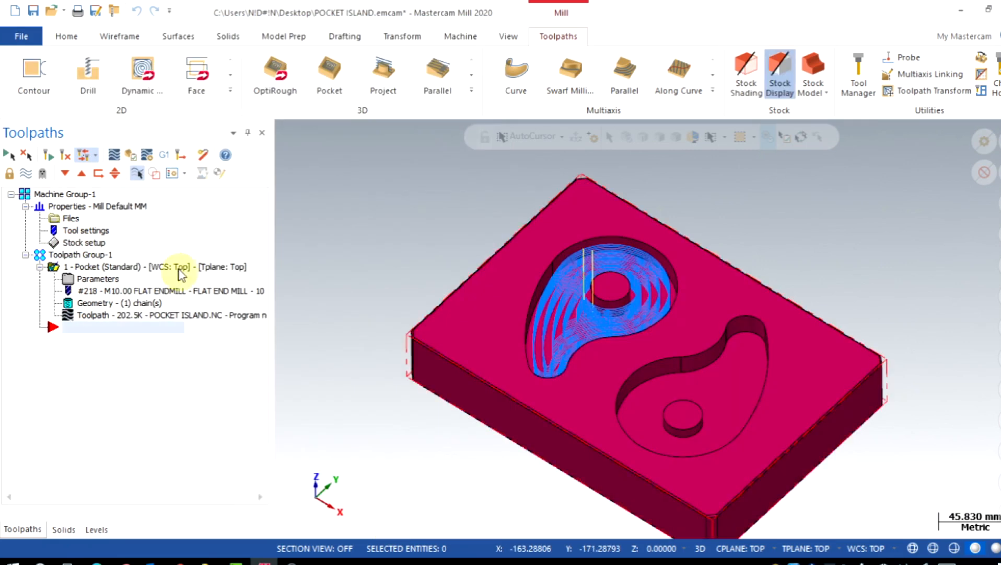
{"action": "mouse_move", "coordinate": [296, 226]}
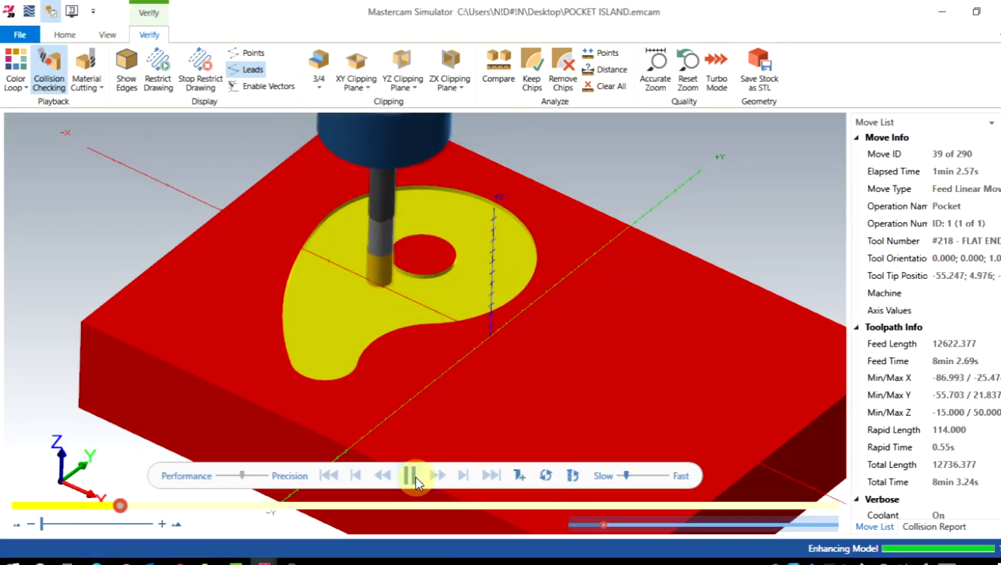
Pause and resume the pocket verification to watch the tool clear around the round island
{"action": "left_click", "coordinate": [412, 475]}
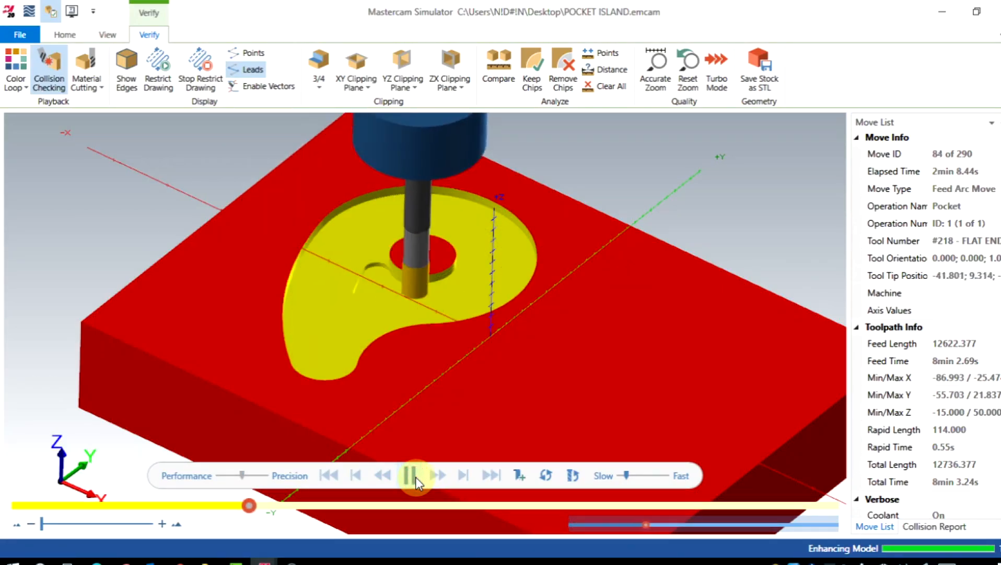
{"action": "left_click", "coordinate": [414, 474]}
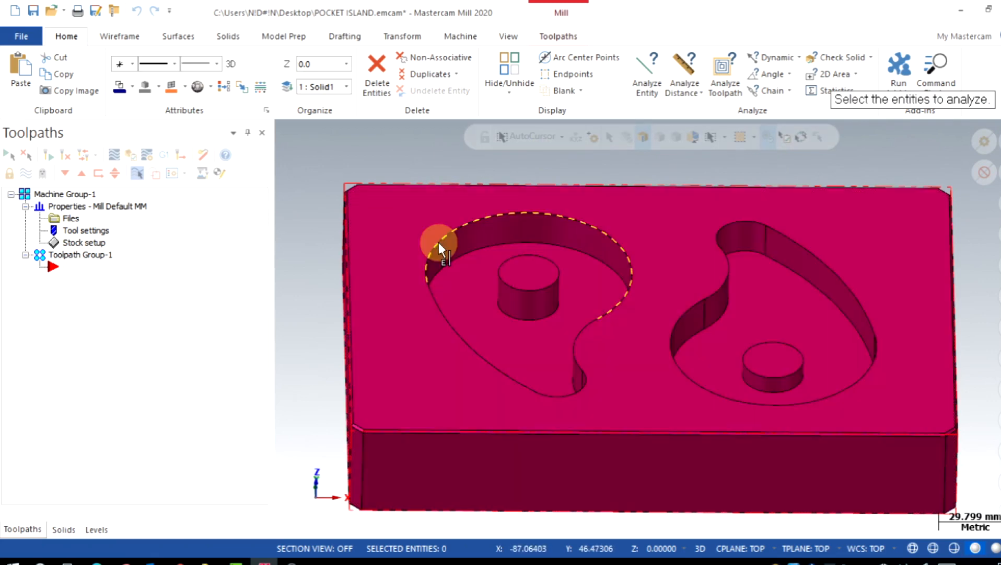
Measure the island top at Z -7.5 and the pocket floor at Z -15 with Analyze Entity
{"action": "left_click", "coordinate": [440, 241]}
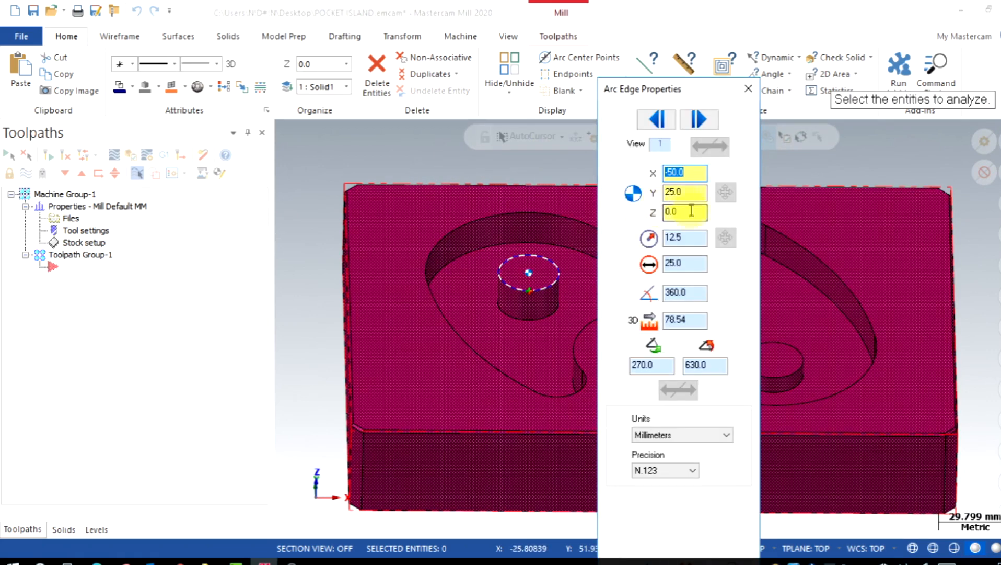
{"action": "left_click", "coordinate": [748, 89]}
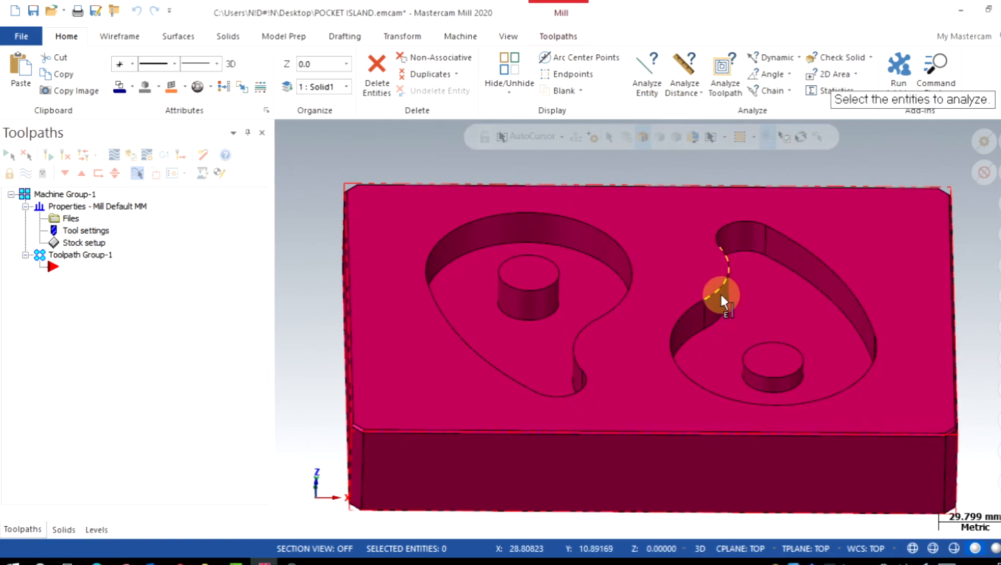
{"action": "left_click", "coordinate": [723, 294]}
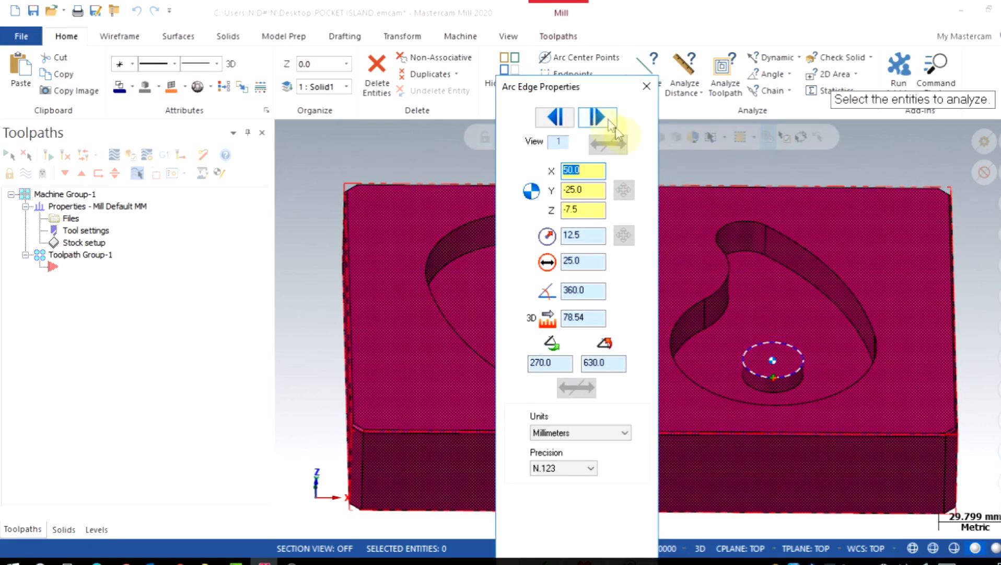
{"action": "left_click", "coordinate": [646, 86]}
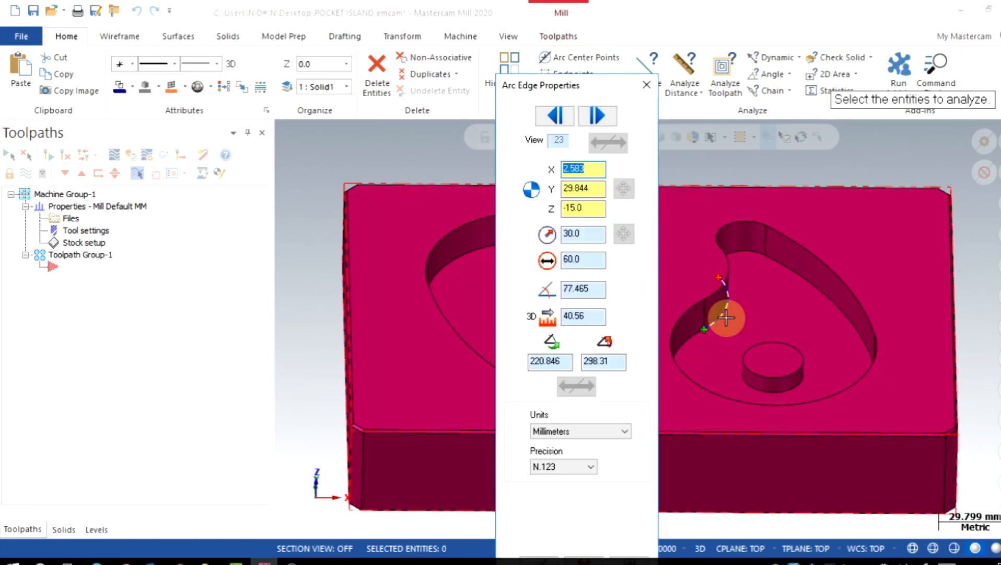
{"action": "mouse_move", "coordinate": [808, 315]}
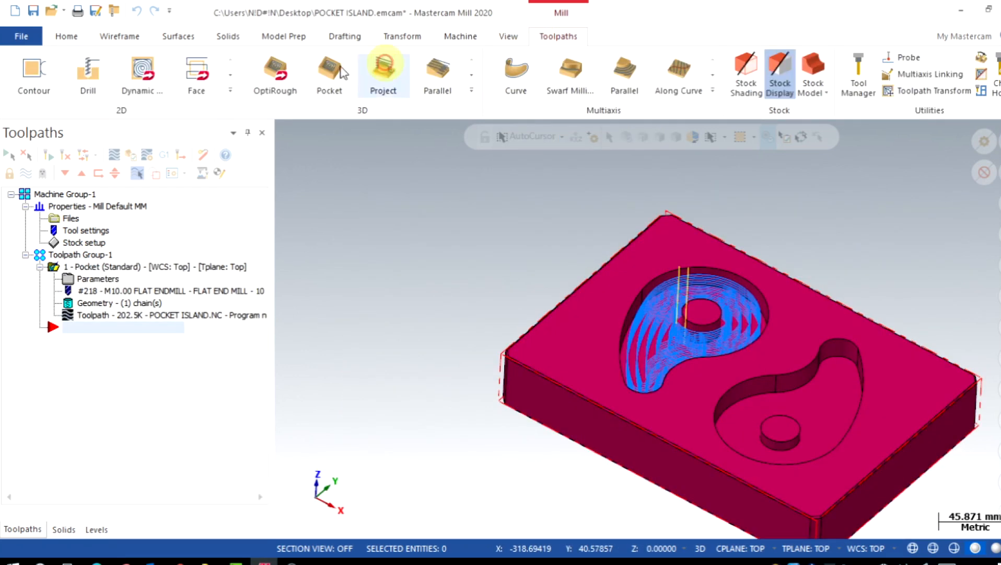
{"action": "left_click", "coordinate": [329, 72]}
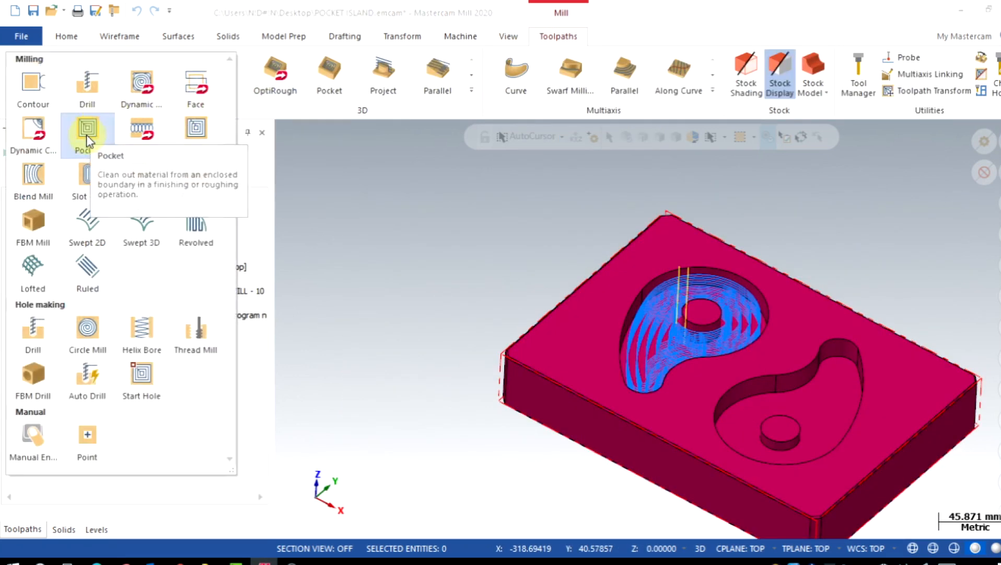
Chain a new pocket toolpath on the right pocket and island, browsing to Depth Cuts
{"action": "left_click", "coordinate": [87, 127]}
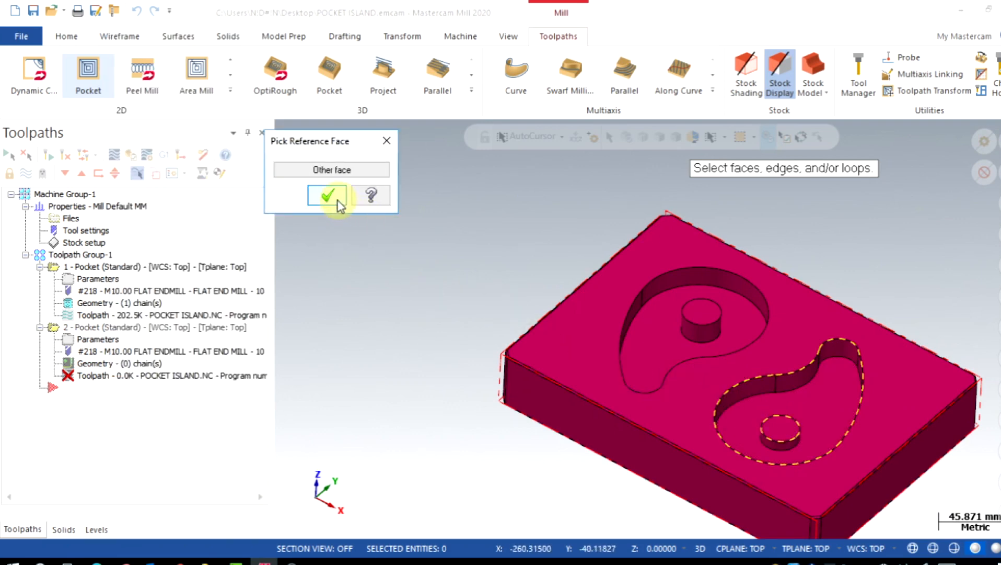
{"action": "left_click", "coordinate": [327, 194]}
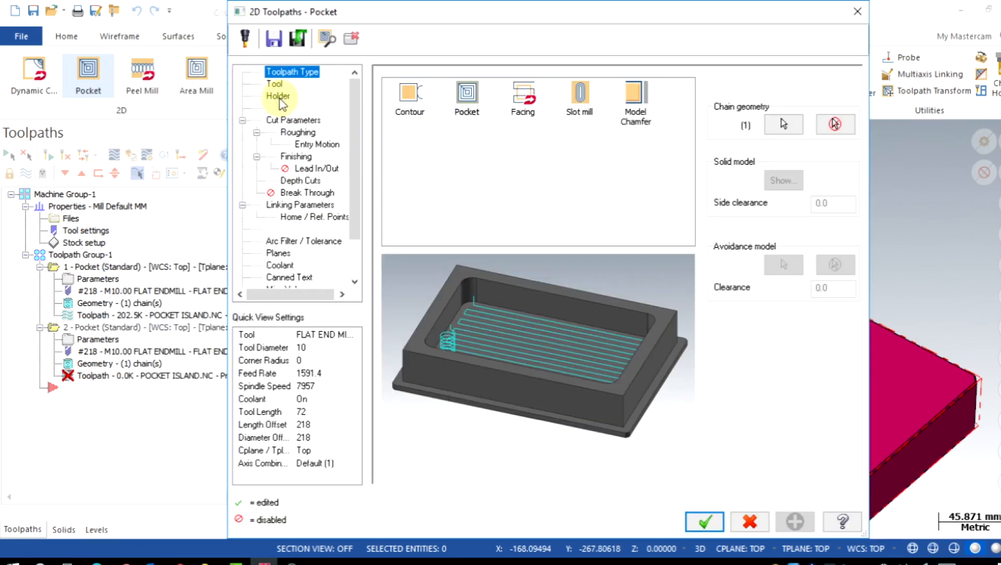
{"action": "left_click", "coordinate": [292, 120]}
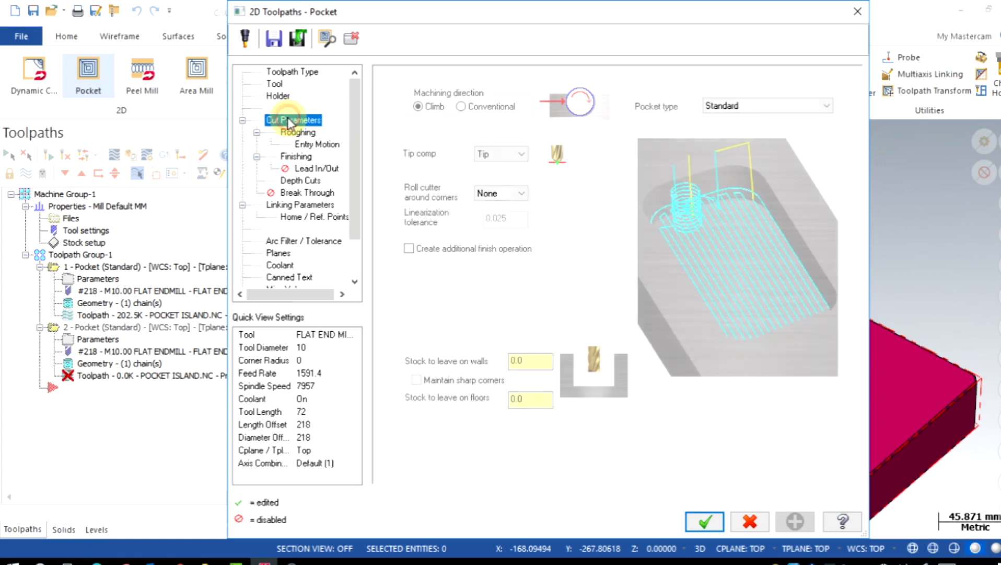
{"action": "left_click", "coordinate": [296, 133]}
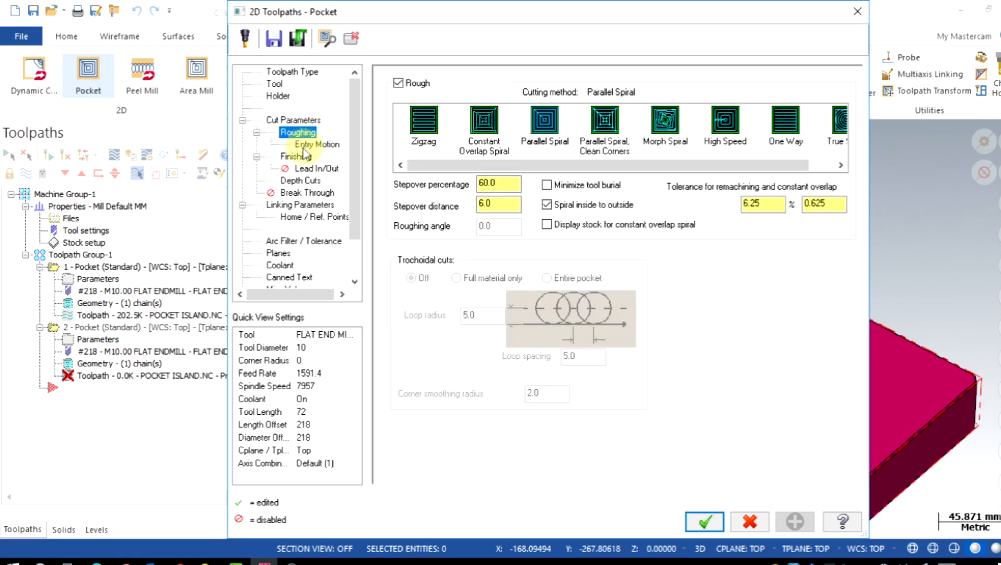
{"action": "left_click", "coordinate": [301, 181]}
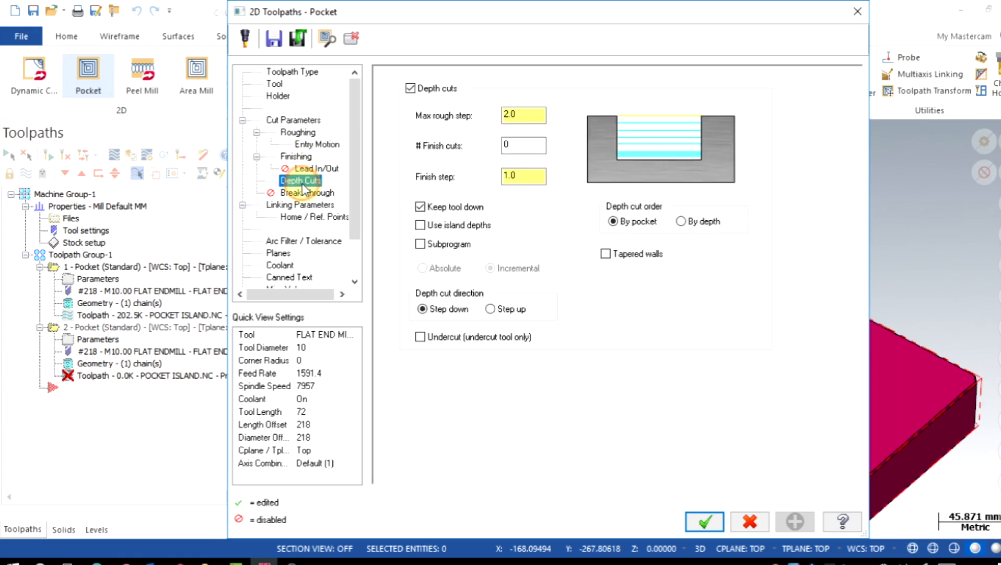
Set Island facing with approach and exit distances 5 and stock above islands 0
{"action": "left_click", "coordinate": [299, 204]}
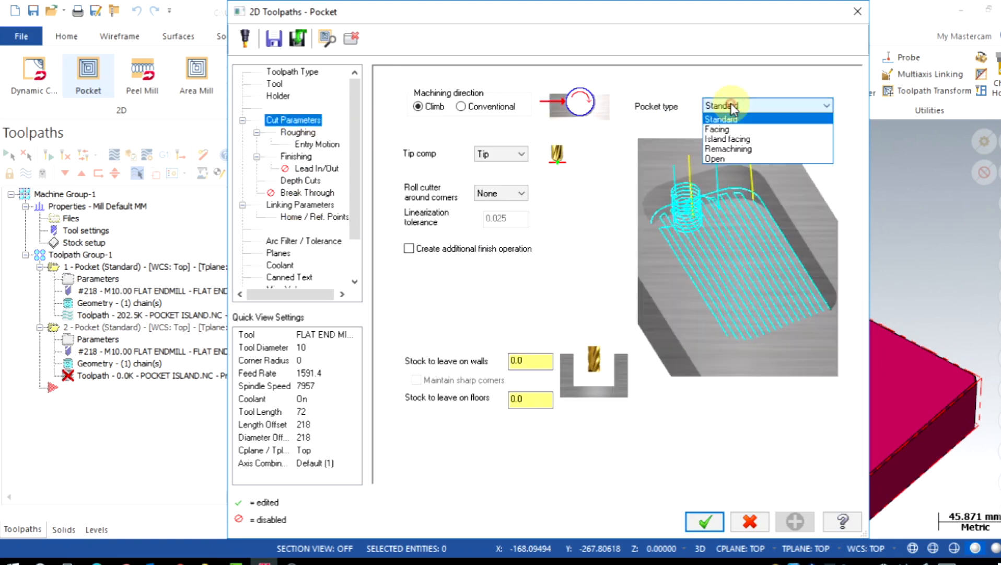
{"action": "left_click", "coordinate": [727, 138]}
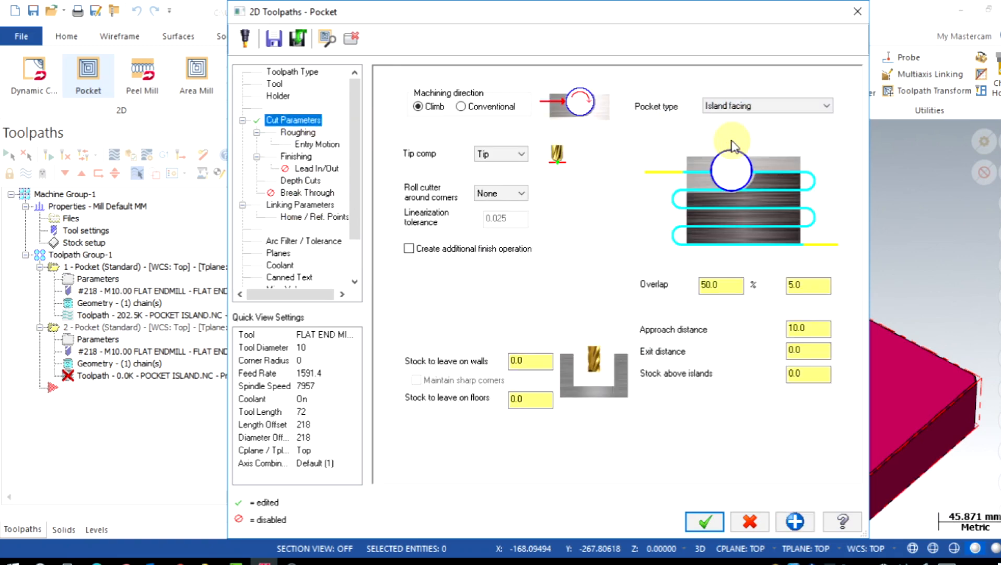
{"action": "left_click", "coordinate": [808, 285]}
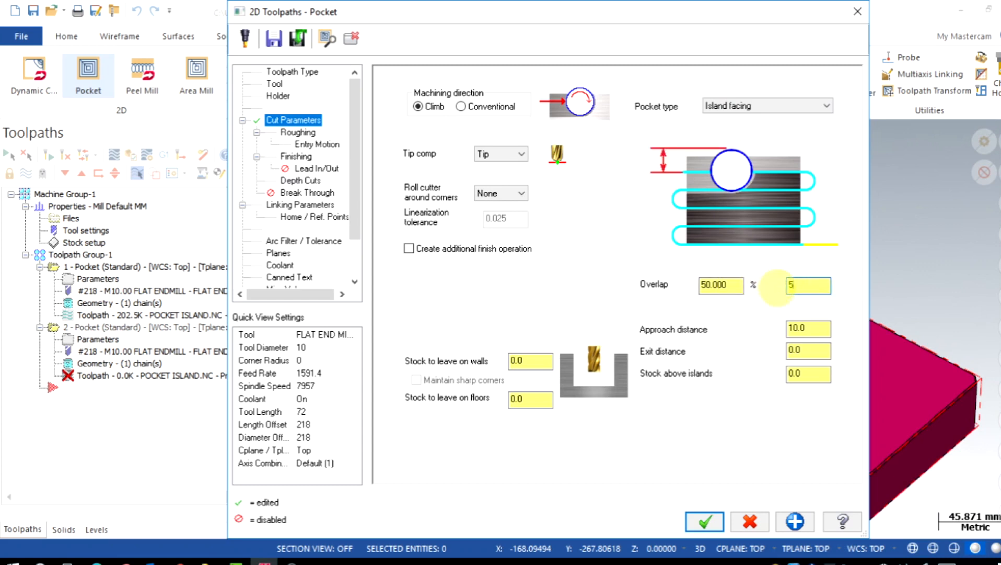
{"action": "left_click", "coordinate": [809, 328]}
{"action": "type", "text": "5"}
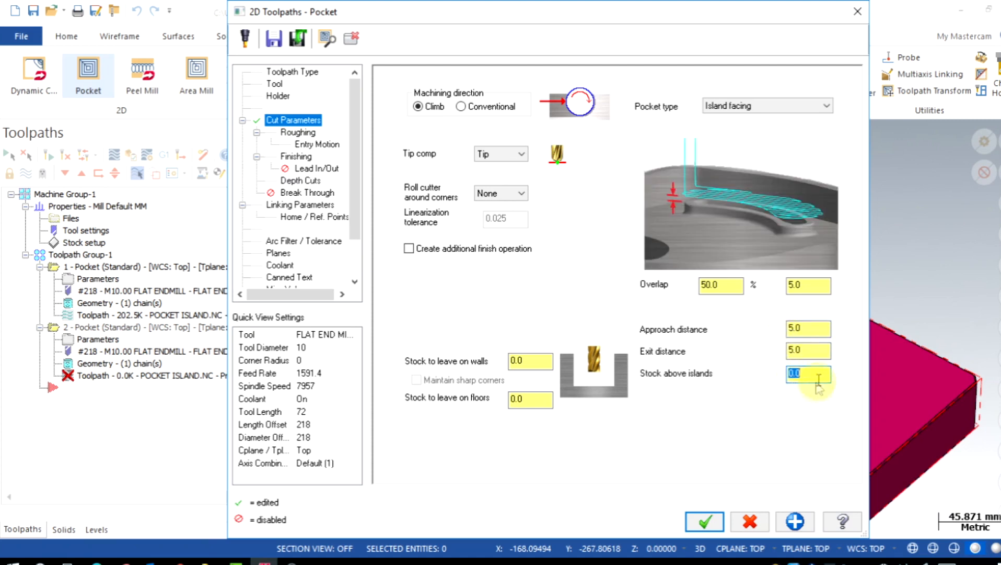
{"action": "mouse_move", "coordinate": [722, 206]}
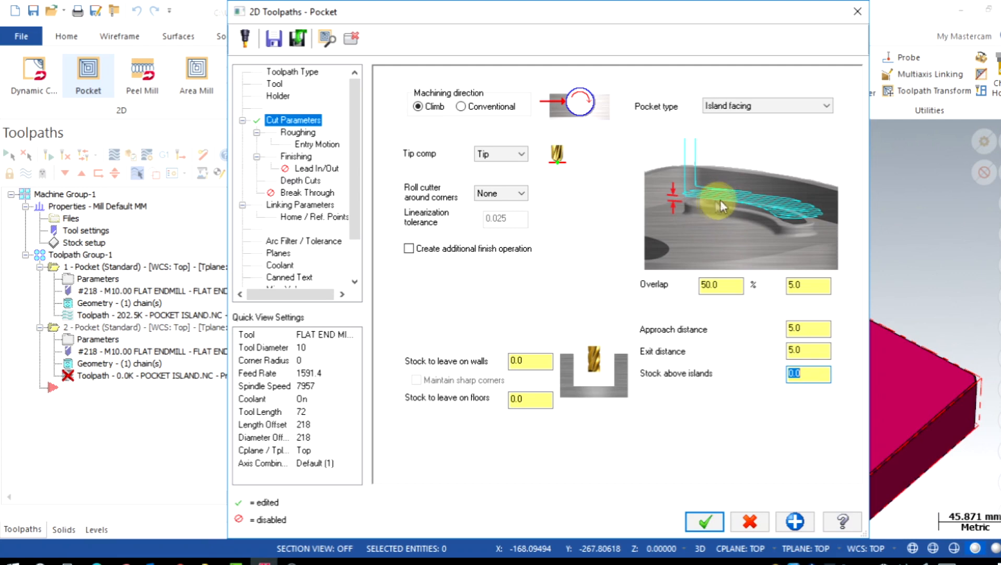
{"action": "mouse_move", "coordinate": [733, 215]}
{"action": "type", "text": "0"}
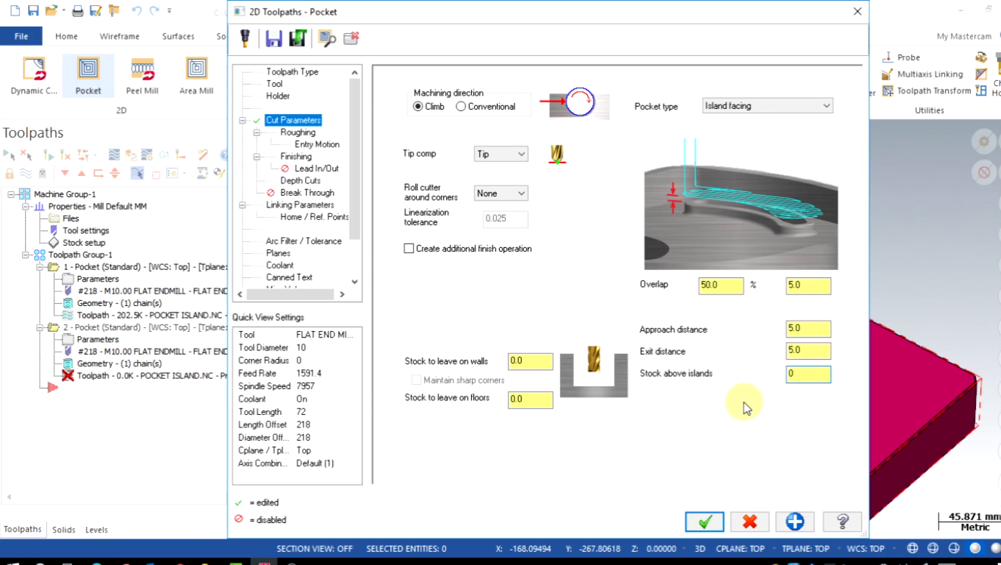
{"action": "left_click", "coordinate": [808, 374]}
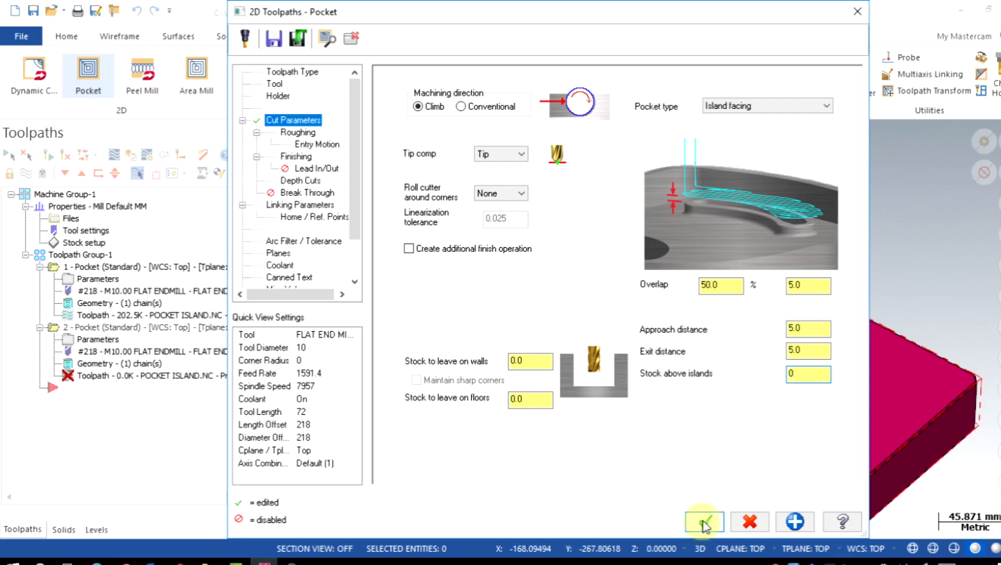
{"action": "left_click", "coordinate": [704, 521]}
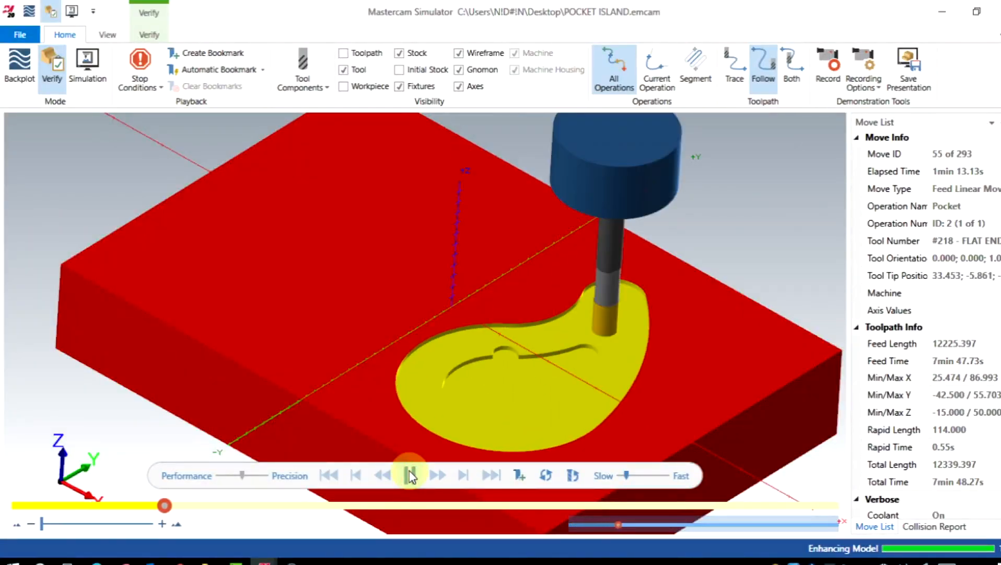
Play the second pocket's verification through all 293 moves, then open the Verify ribbon
{"action": "left_click", "coordinate": [409, 475]}
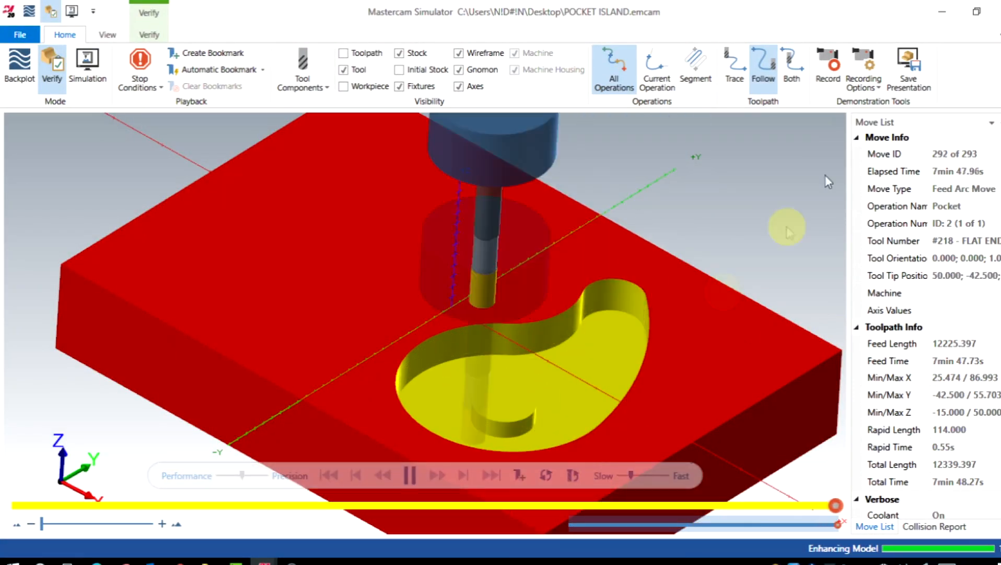
{"action": "left_click", "coordinate": [149, 34]}
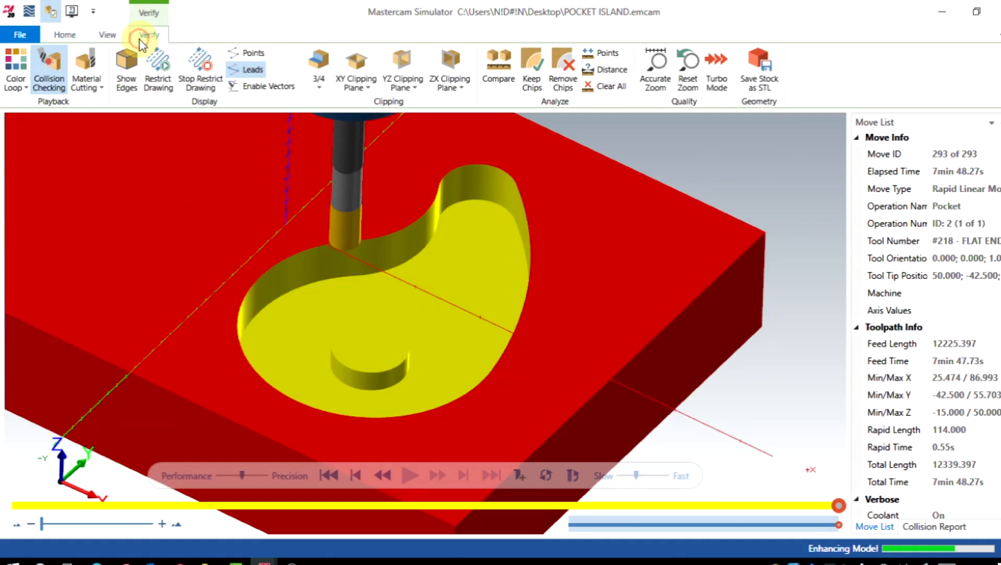
{"action": "mouse_move", "coordinate": [606, 53]}
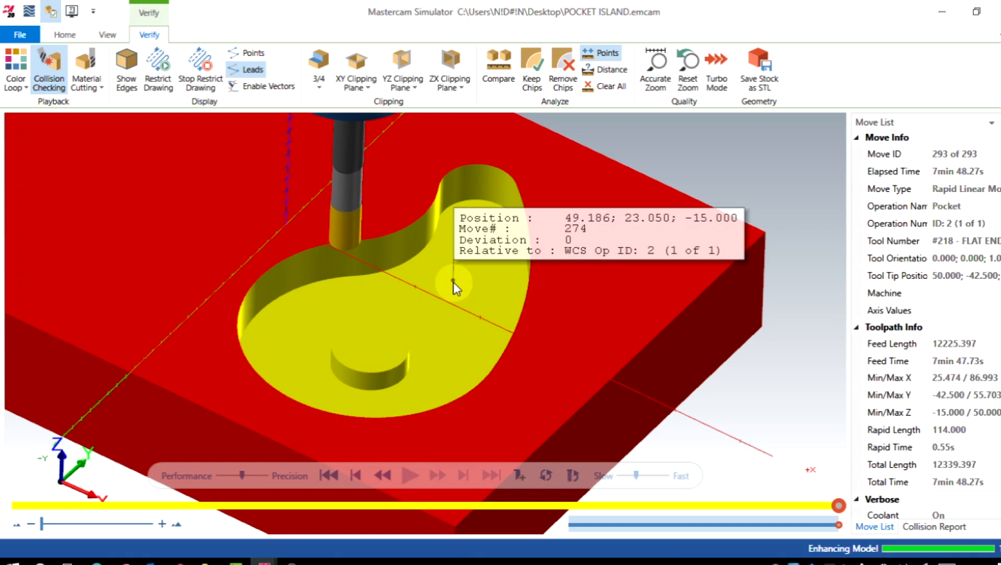
{"action": "mouse_move", "coordinate": [699, 234]}
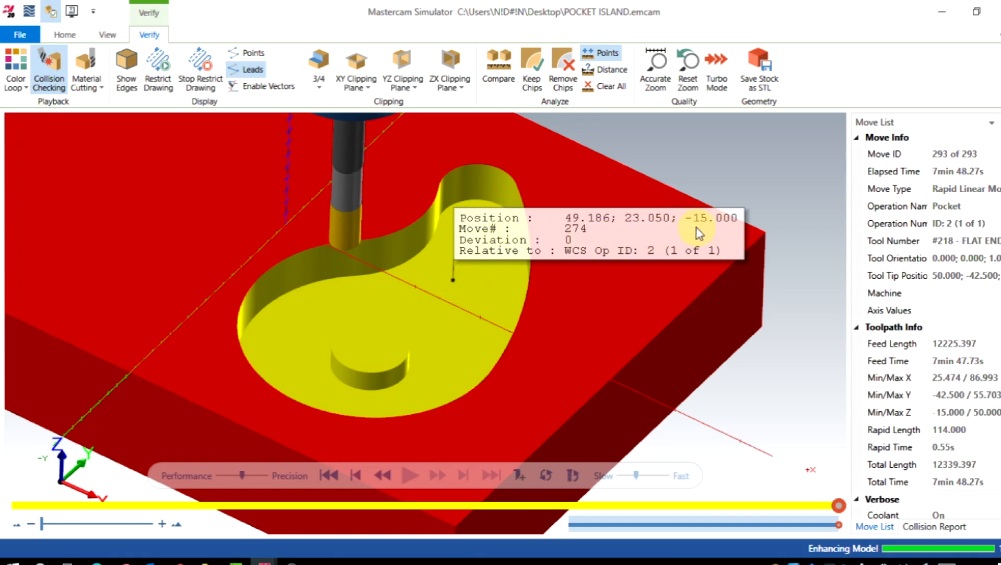
Probe the pocket floor at Z -15.000 and the faced island top at Z -7.500
{"action": "left_click", "coordinate": [668, 313]}
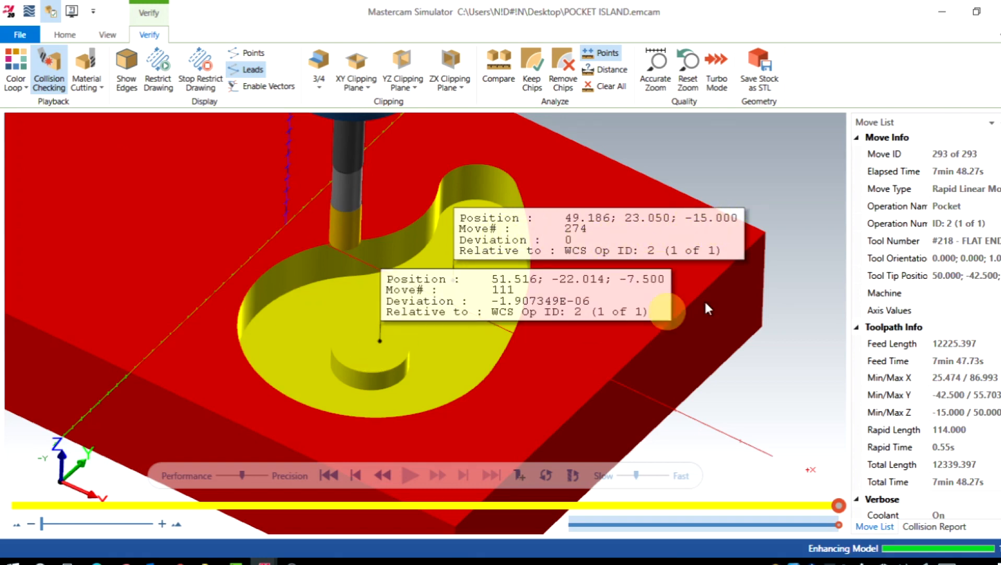
{"action": "mouse_move", "coordinate": [808, 313]}
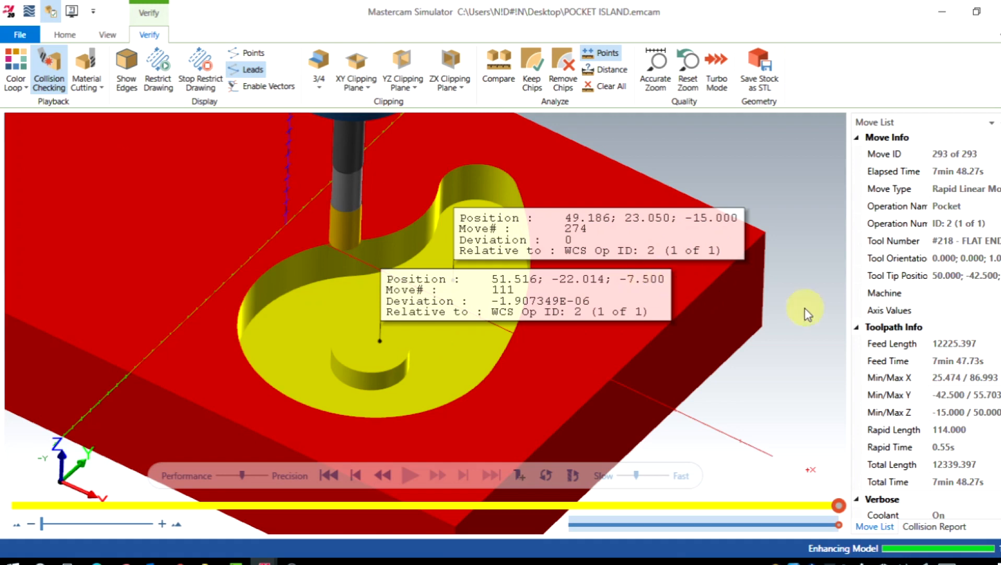
{"action": "mouse_move", "coordinate": [808, 320]}
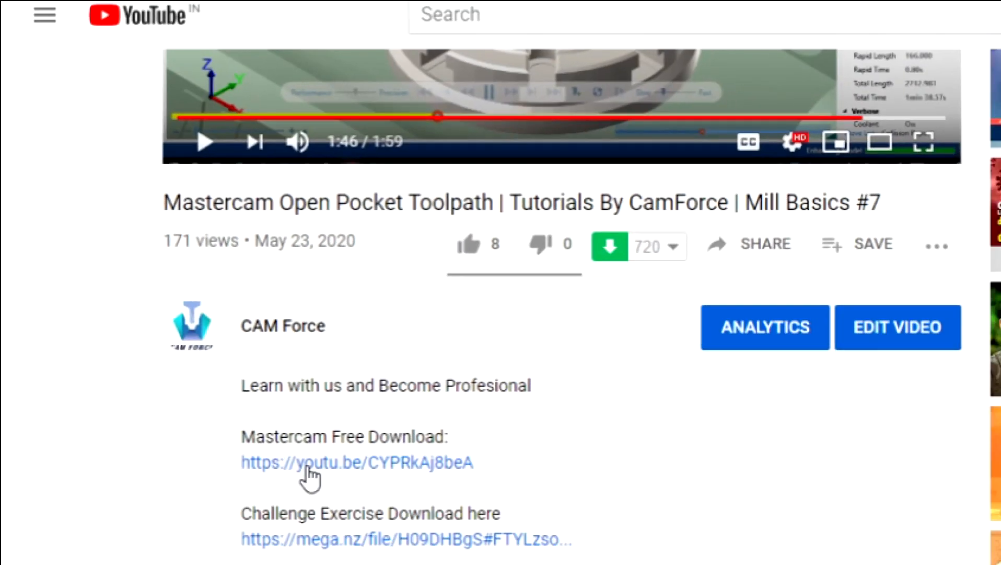
{"action": "mouse_move", "coordinate": [453, 557]}
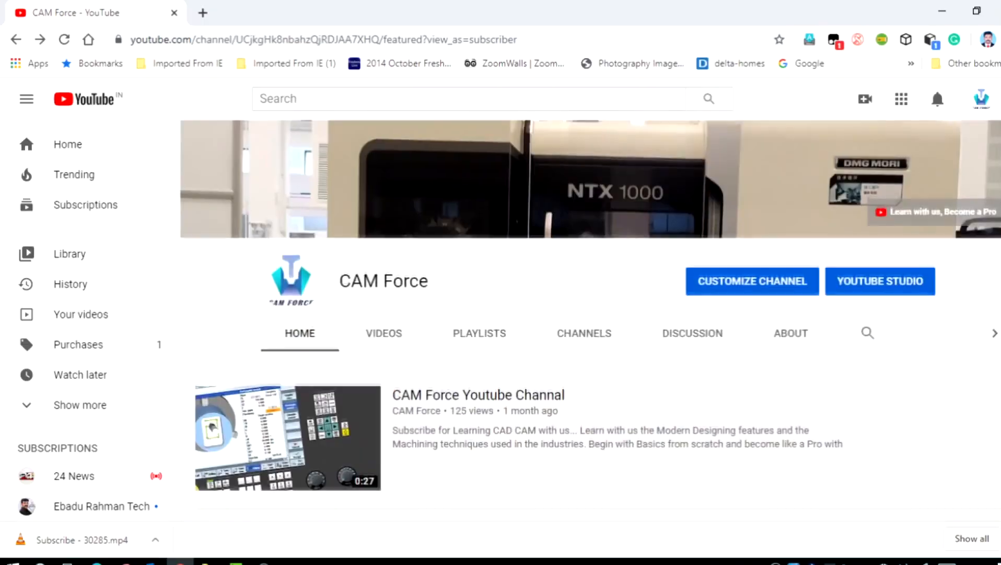
Scroll down the CAM Force channel page toward its uploaded Mastercam tutorials
{"action": "scroll", "scroll_direction": "down", "scroll_amount": 3}
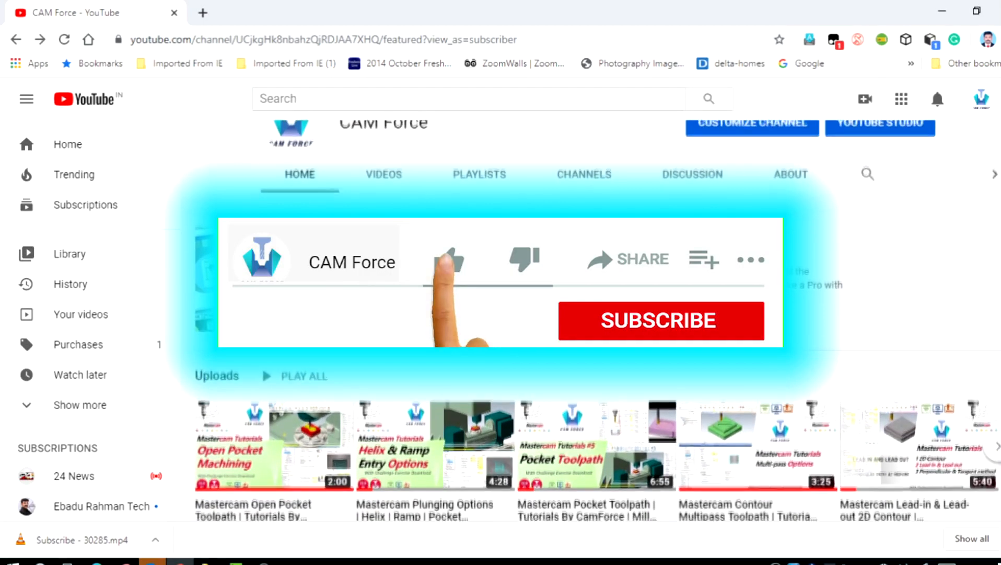